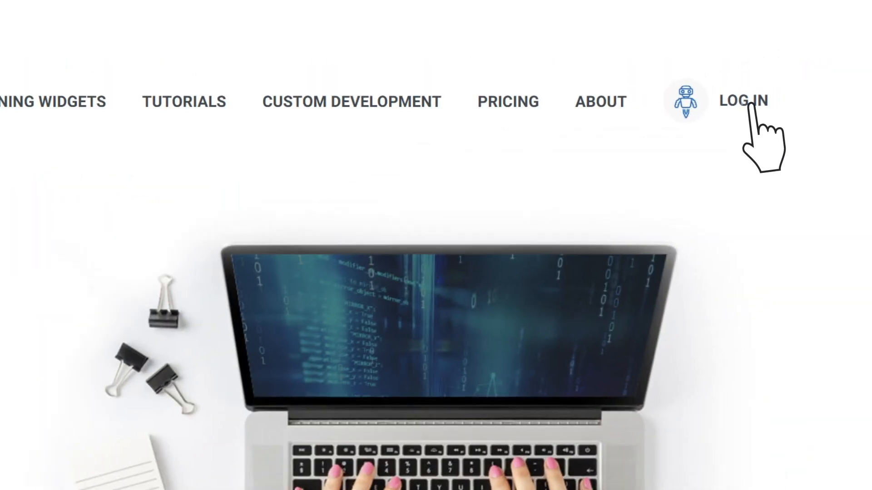
Sign in and create a new chatbot with Articulate Storyline as a supported interaction.
click(743, 101)
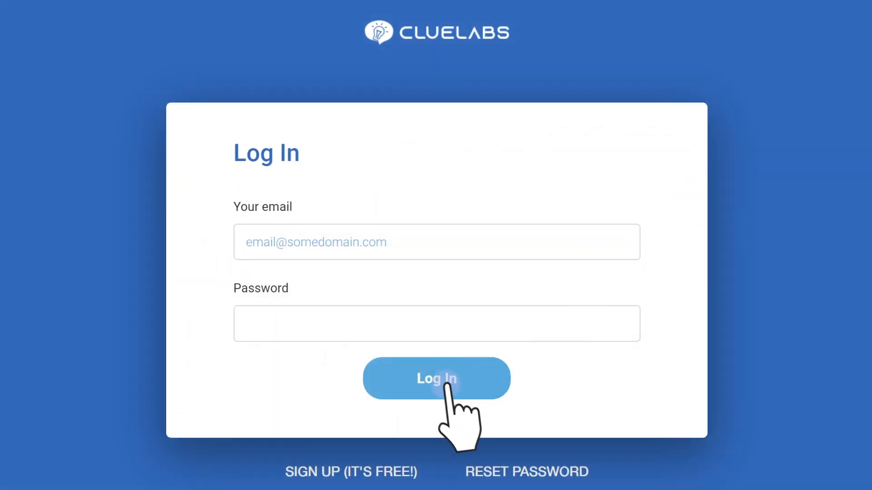
click(436, 378)
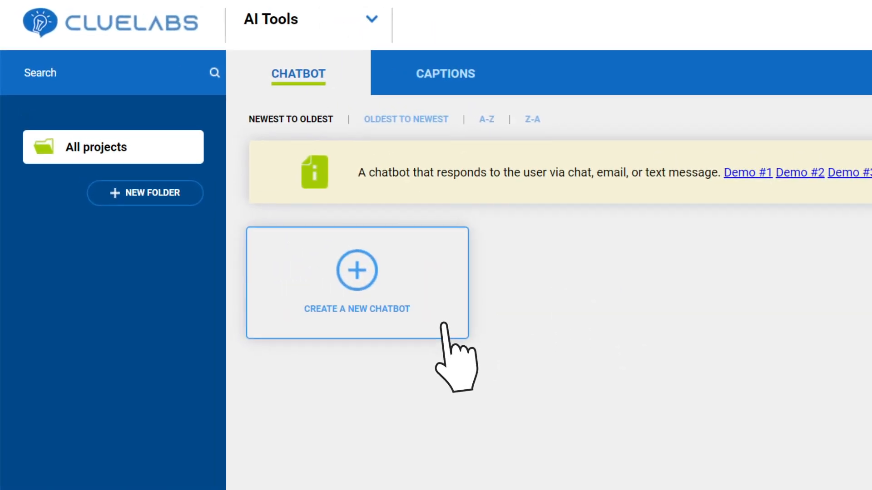
click(357, 283)
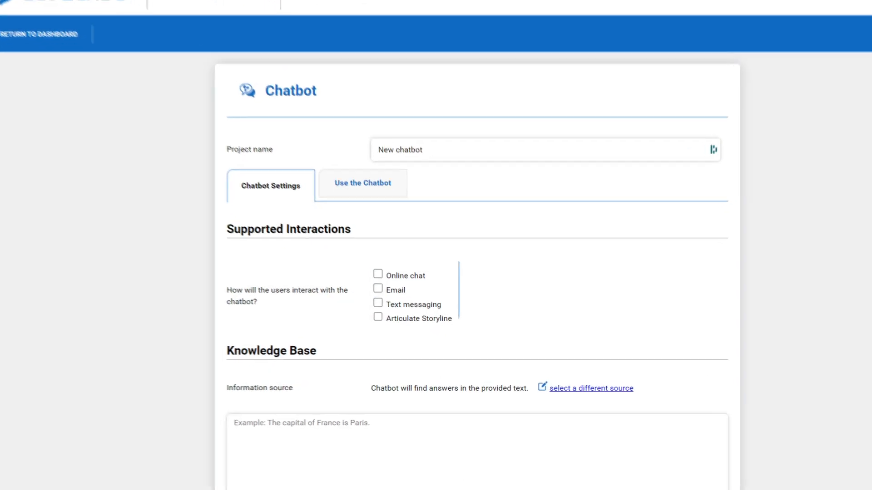
scroll(down, 3)
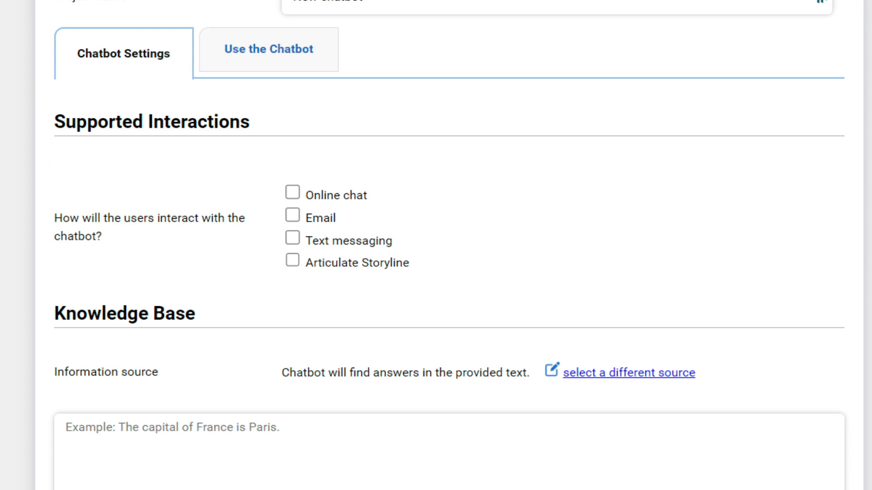
click(292, 263)
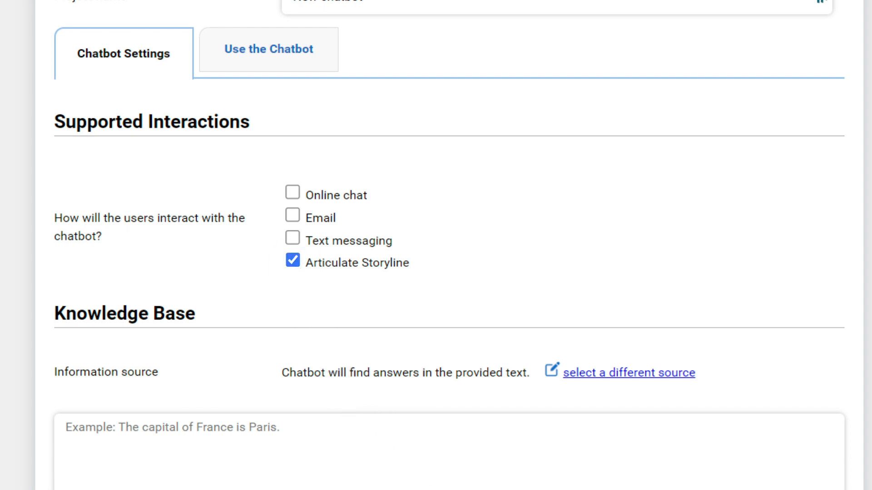
scroll(down, 3)
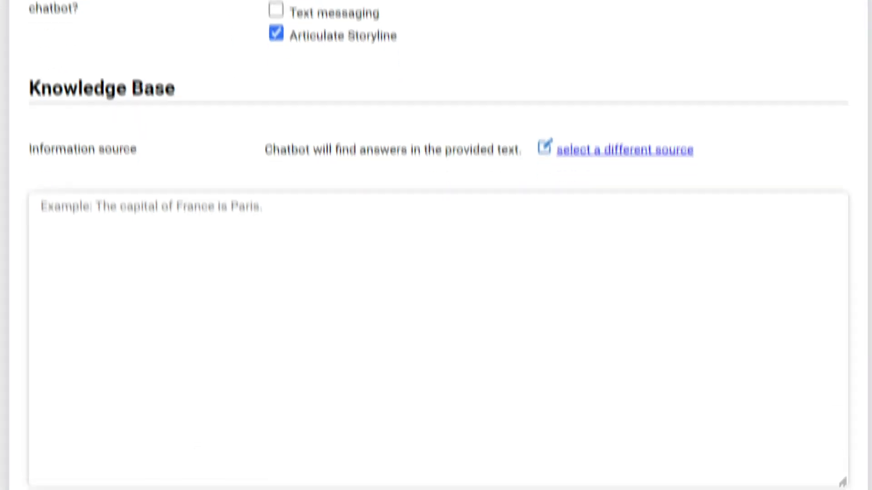
scroll(down, 3)
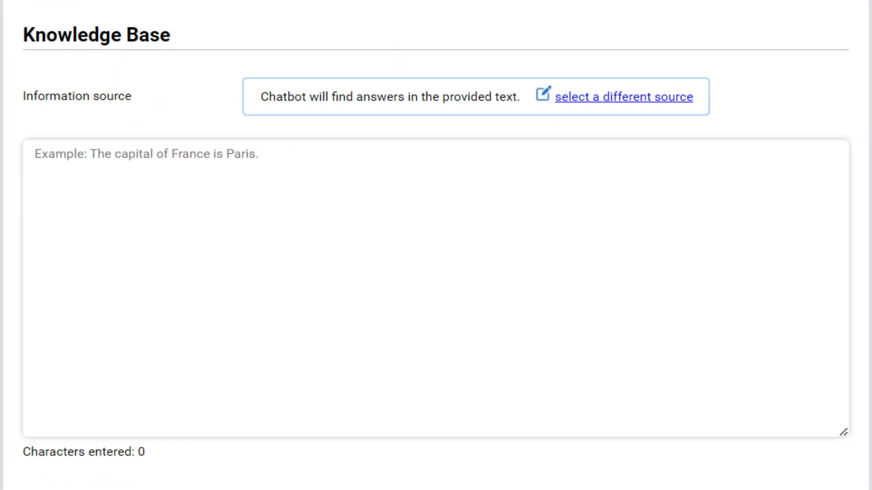
Switch the answer source to provided text and paste about 2,985 characters on plasma and LCD displays.
click(624, 97)
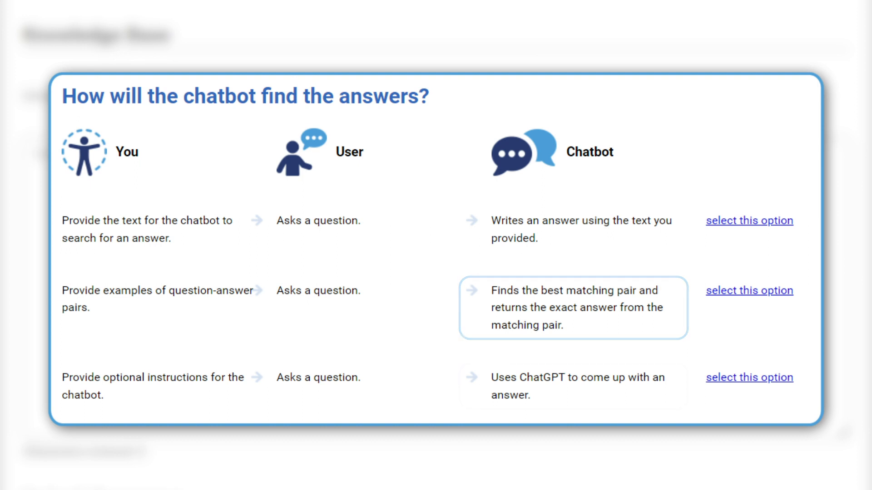
click(573, 386)
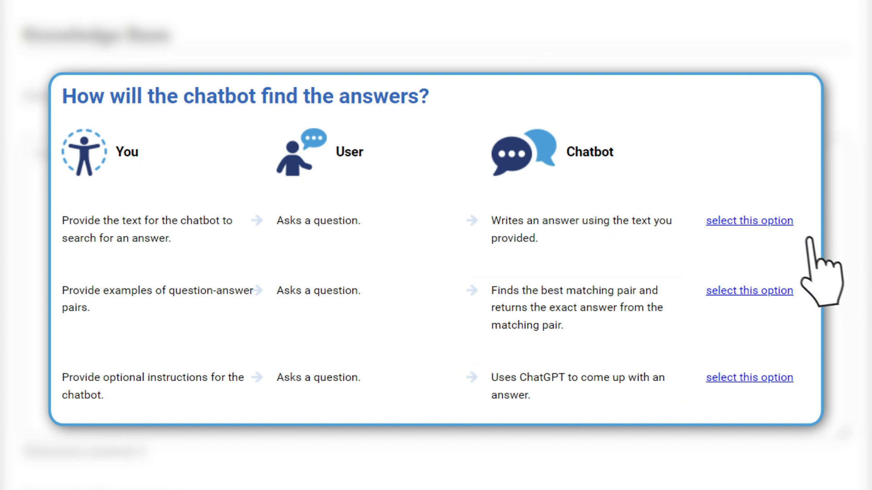
click(749, 220)
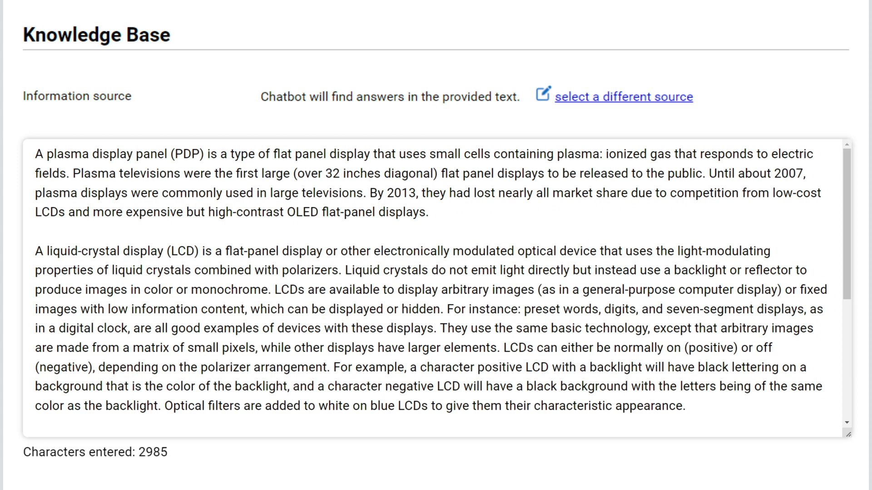
scroll(down, 3)
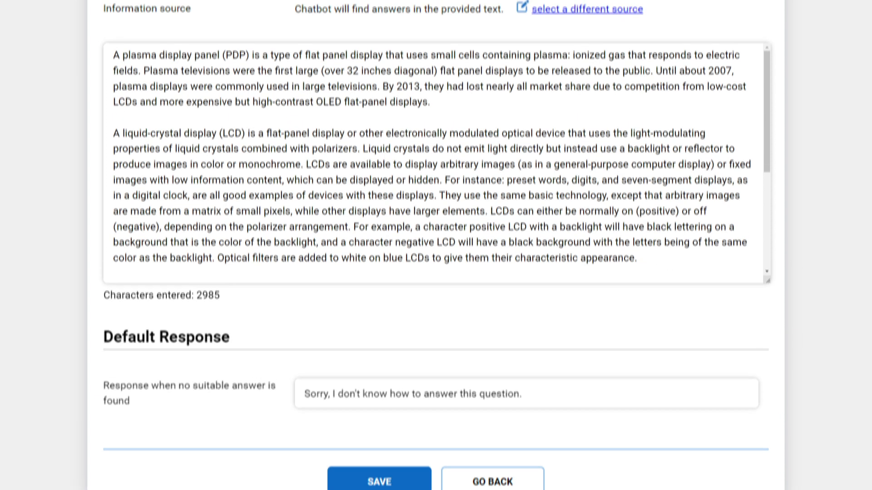
Save the chatbot and ask it 'What's the difference between LCD and PDP?'.
click(283, 179)
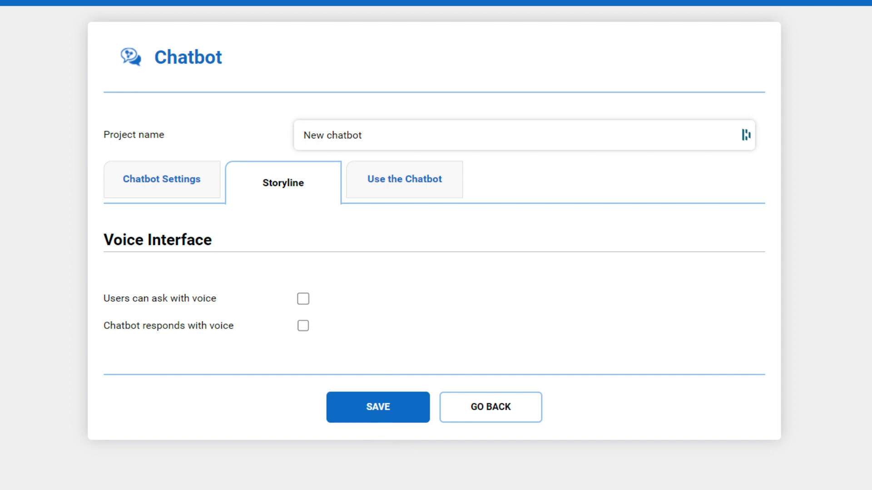
click(302, 299)
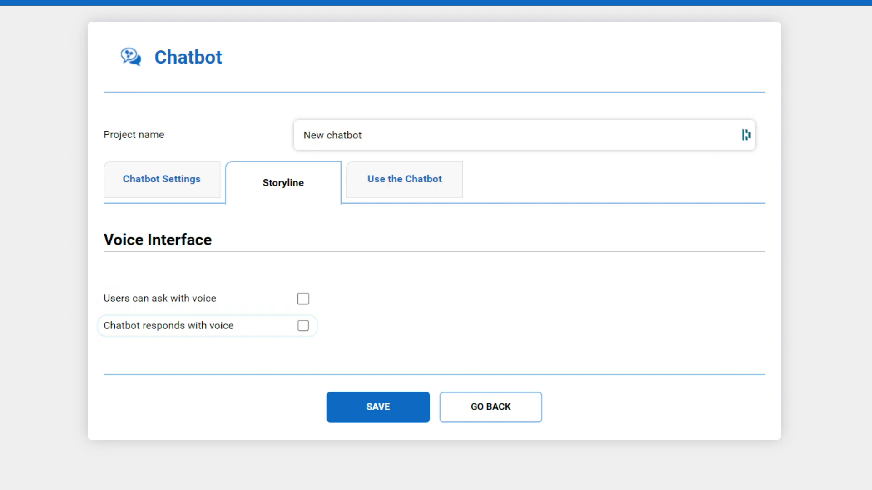
click(404, 179)
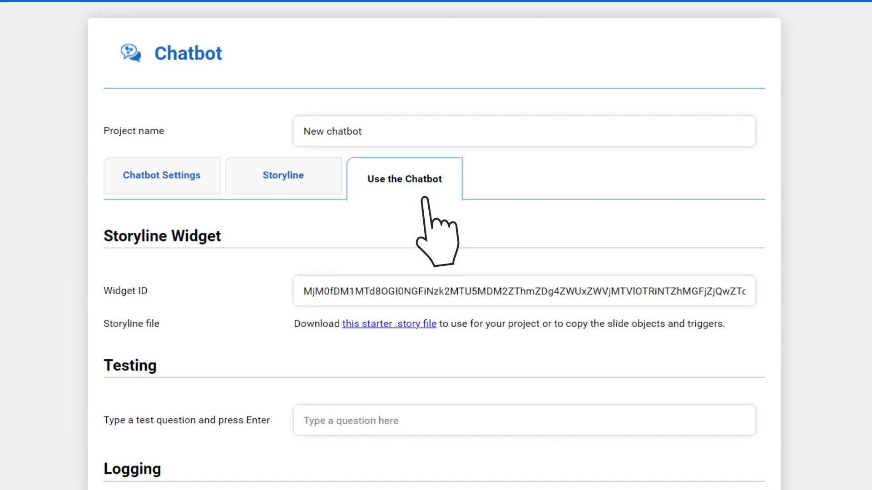
scroll(down, 3)
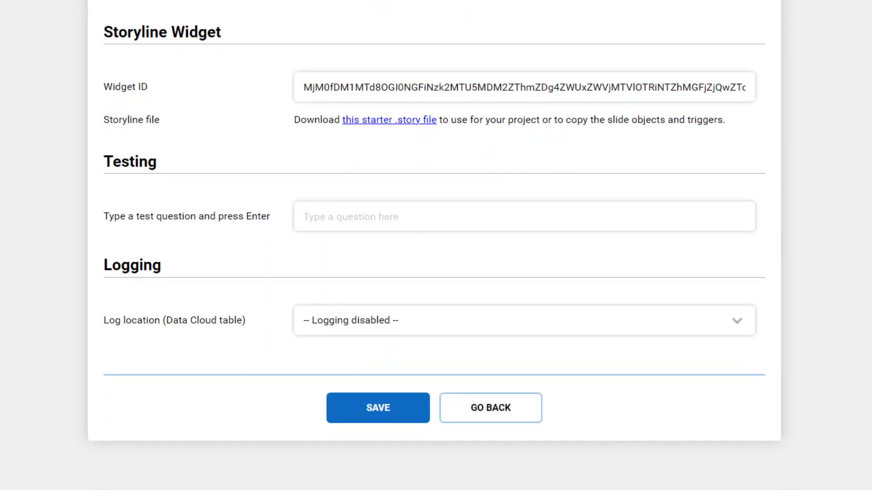
text(What's the difference between LCD and PDP?)
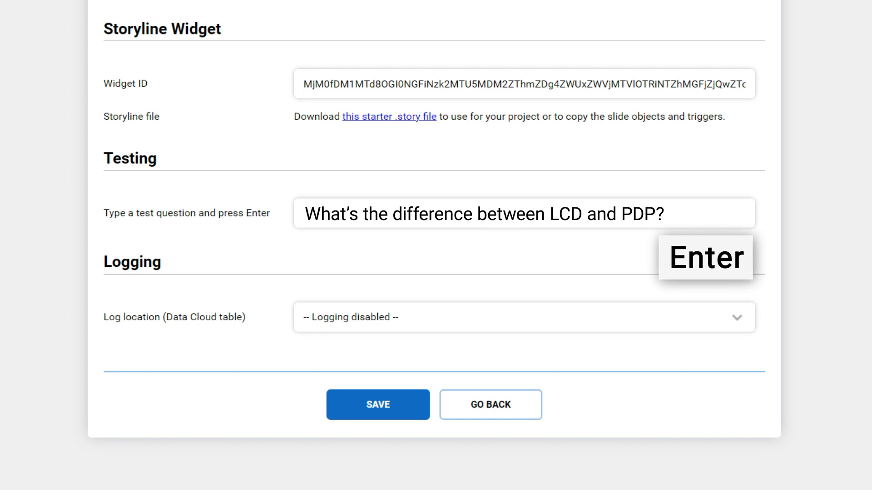
key(Enter)
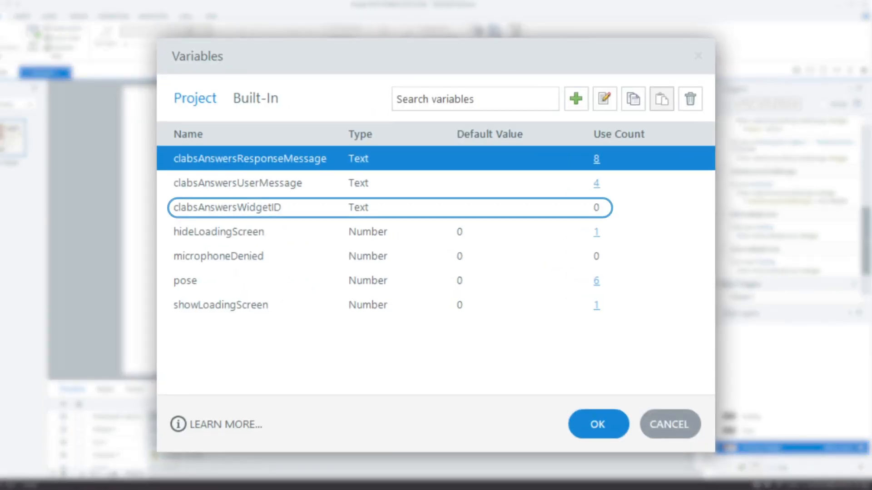
Paste the chatbot's widget ID as clabsAnswersWidgetID's default value and confirm.
click(493, 208)
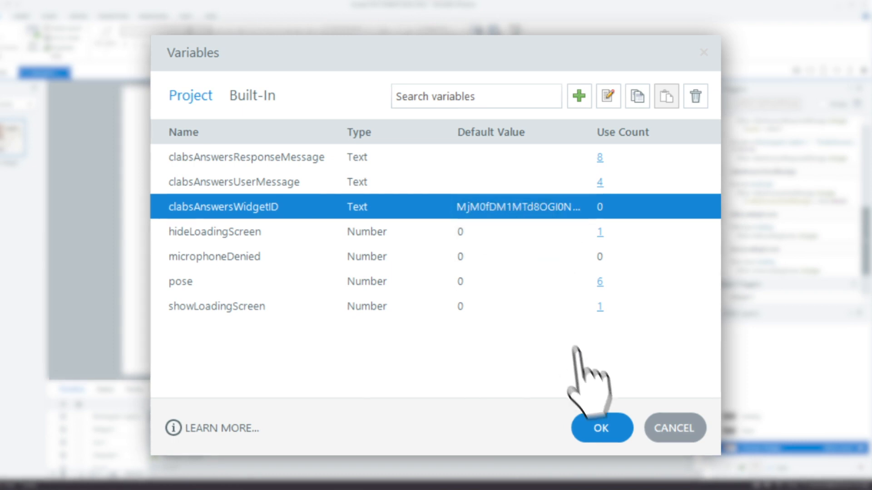
click(601, 428)
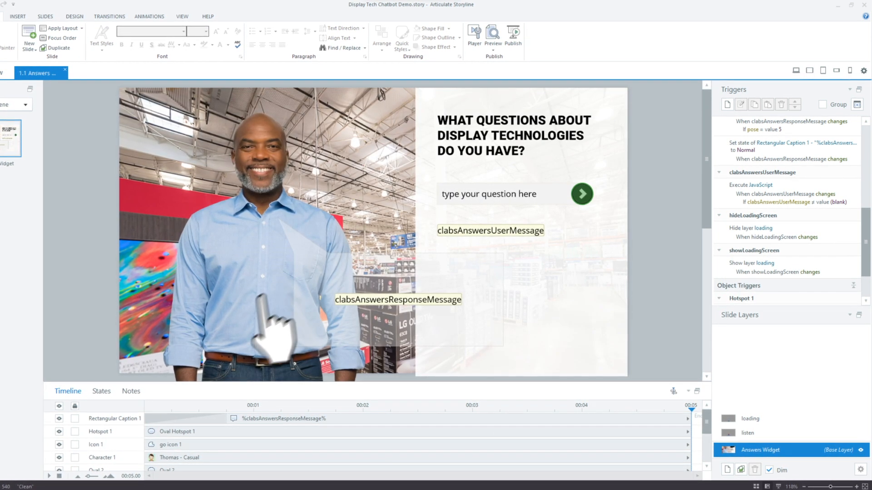
click(102, 391)
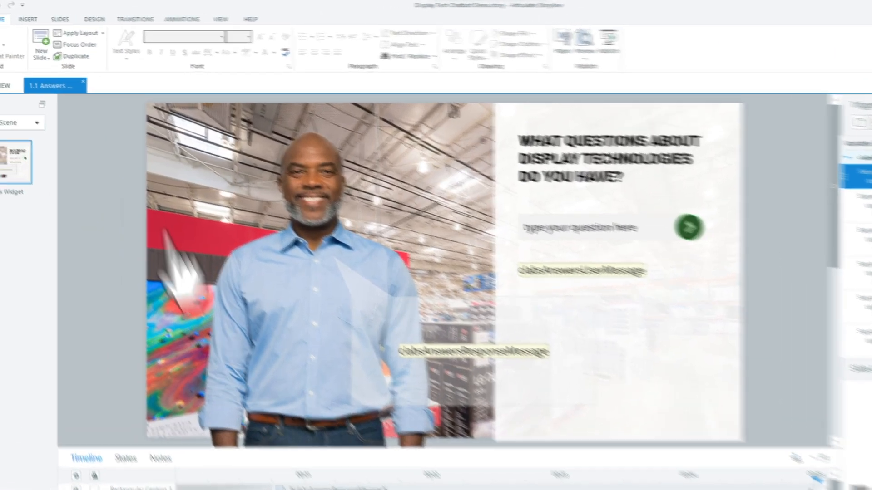
Publish the Storyline course from the File menu.
click(17, 28)
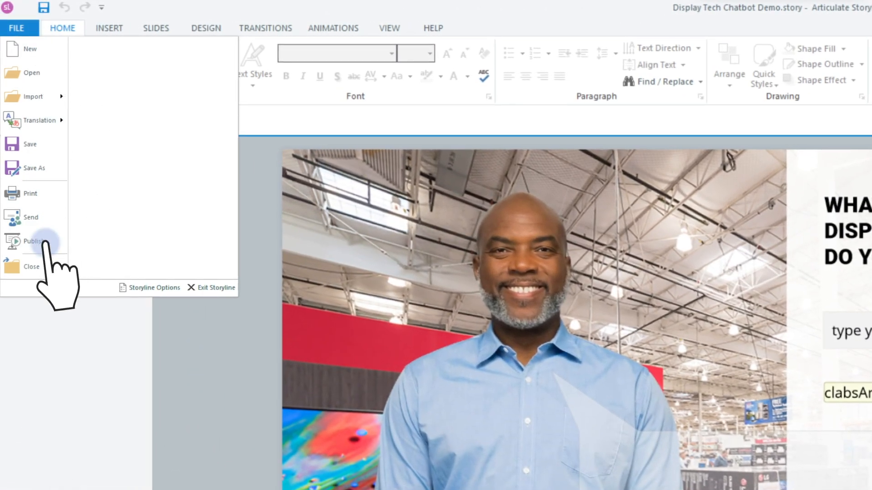
click(34, 241)
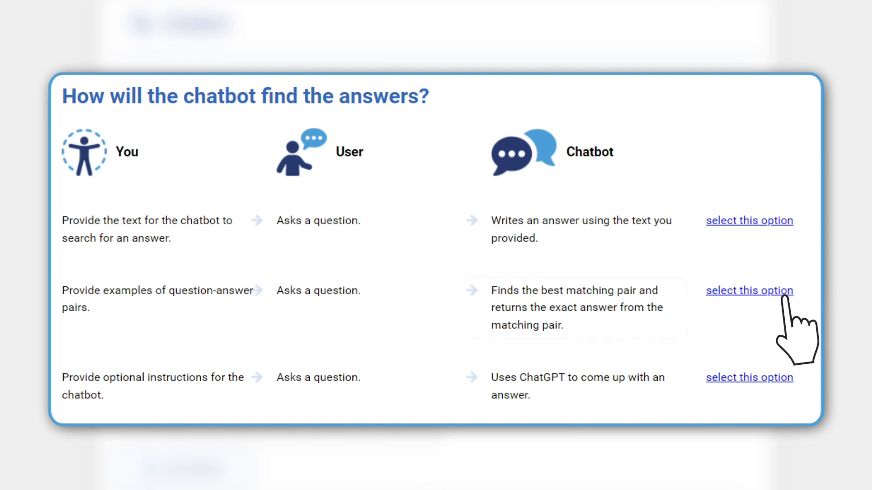
Switch to question-answer pairs and begin the example question 'What do you know abou'.
click(749, 290)
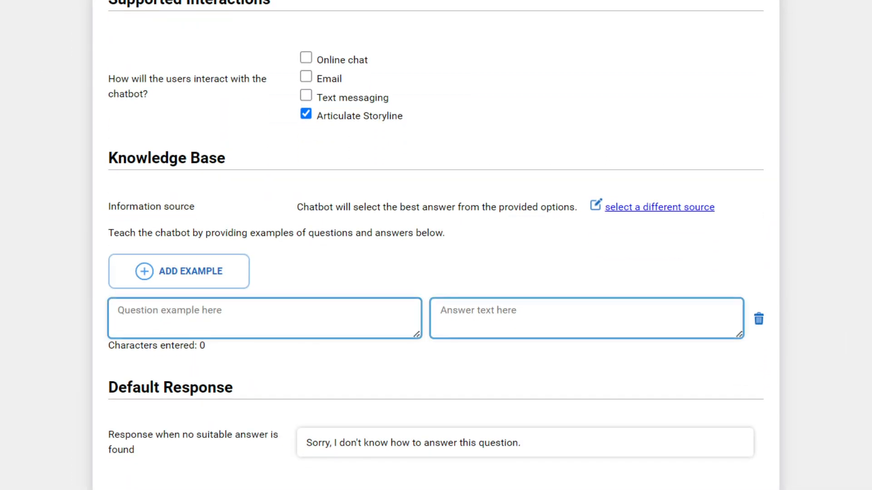
text(What do you know abou)
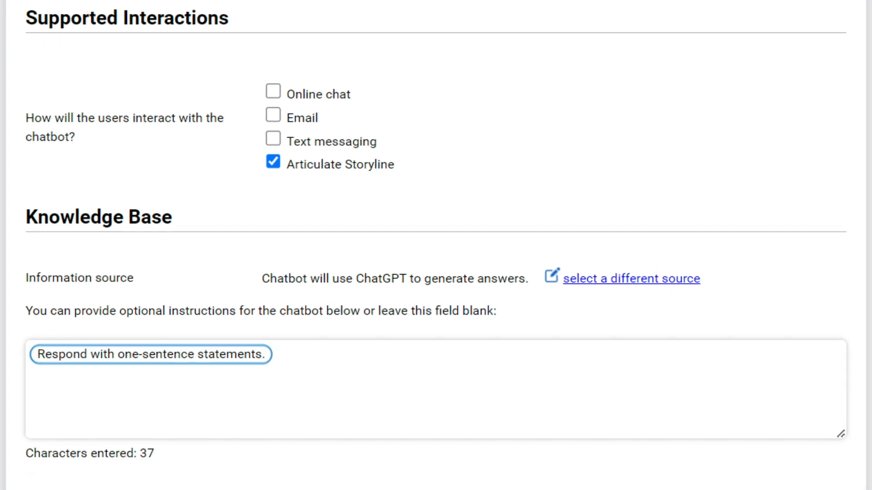
Scroll down the chatbot settings form toward the final saving step.
scroll(down, 3)
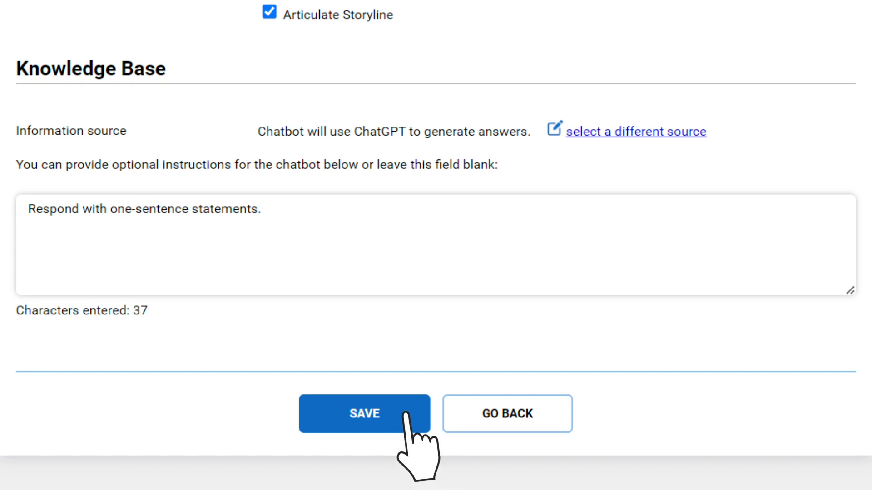